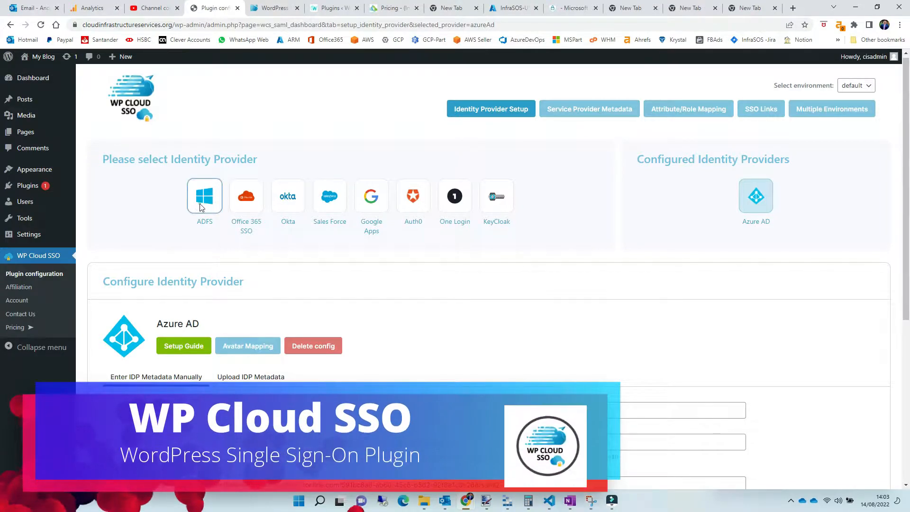
- Preview the ADFS, Office 365 SSO, Okta and Sales Force setup forms
left_click(204, 197)
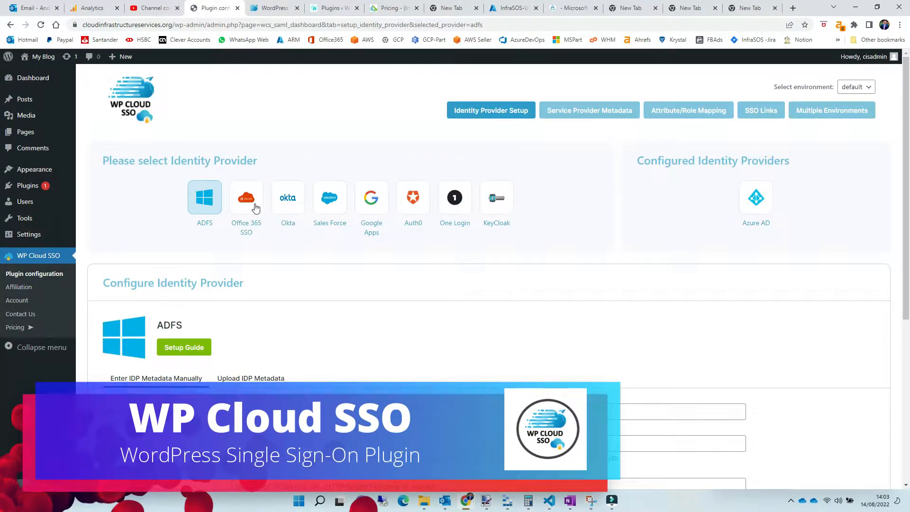
left_click(246, 197)
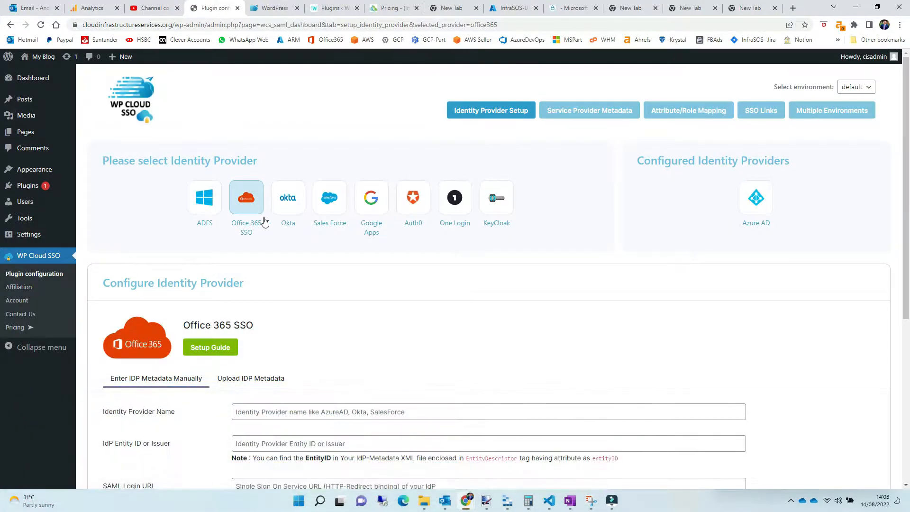
left_click(288, 197)
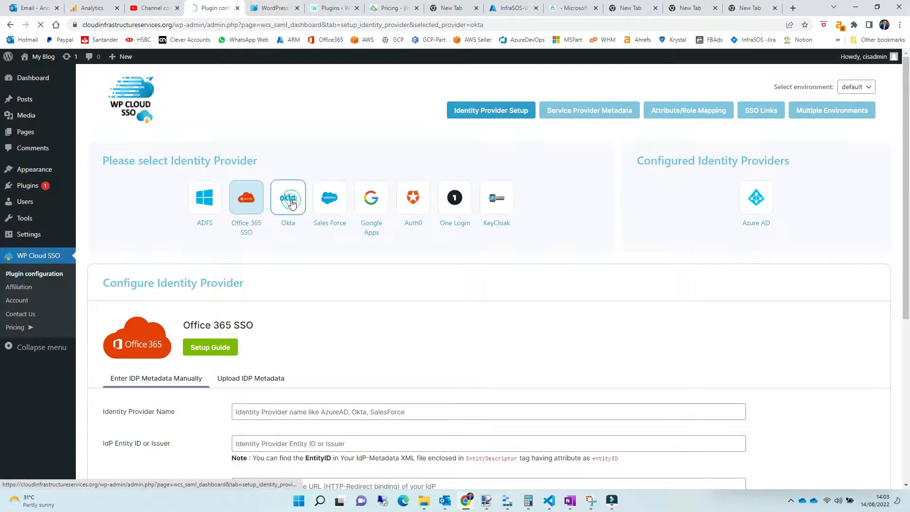
left_click(288, 197)
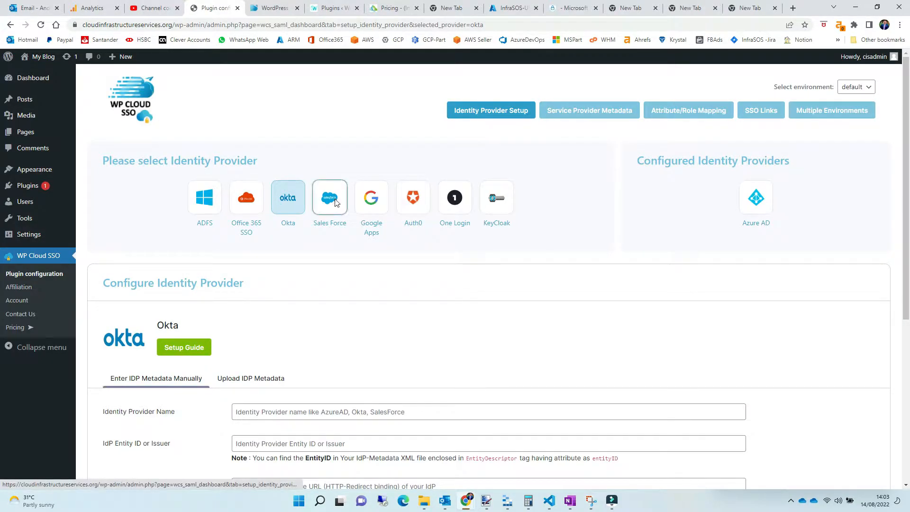
left_click(329, 197)
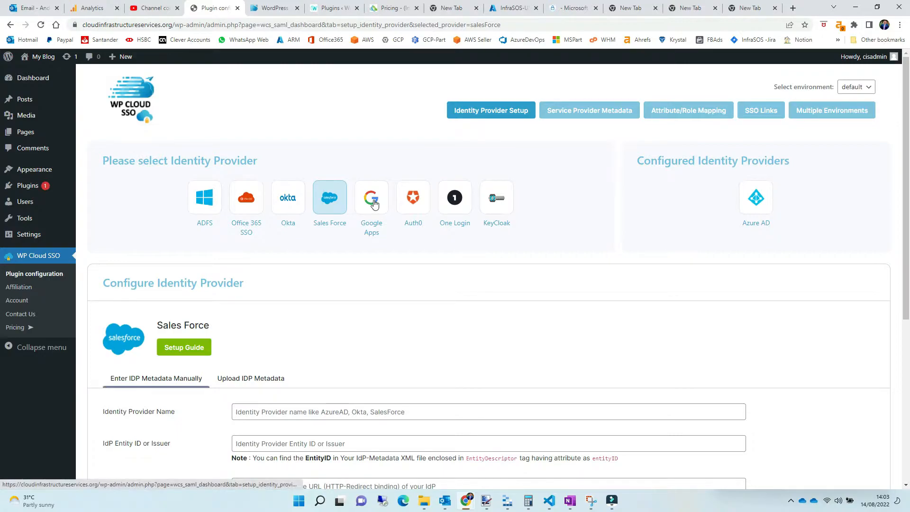
- Preview the Google Apps, Auth0, One Login and KeyCloak forms, then reopen configured Azure AD
left_click(371, 198)
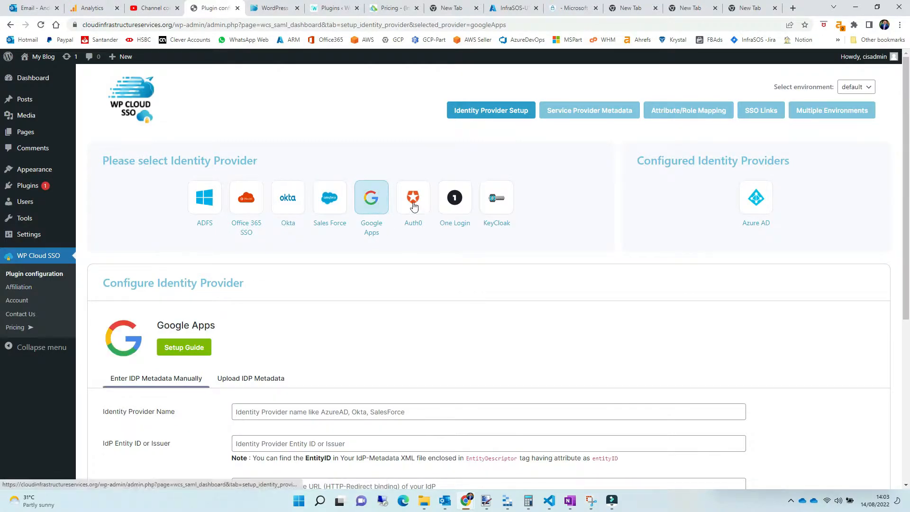
left_click(413, 197)
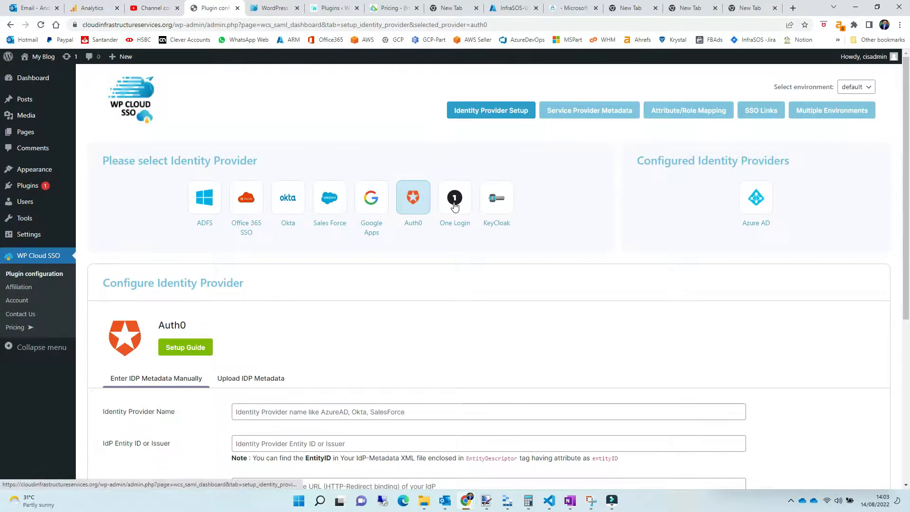
left_click(455, 197)
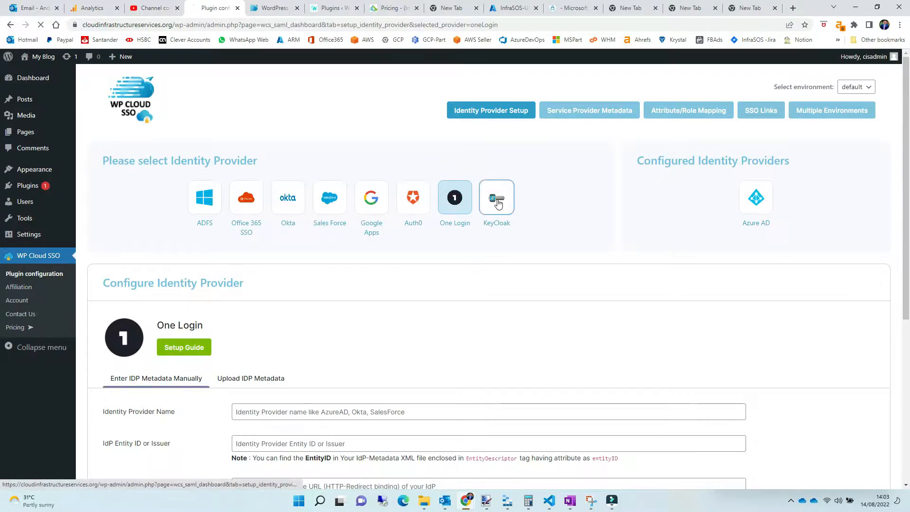
left_click(496, 197)
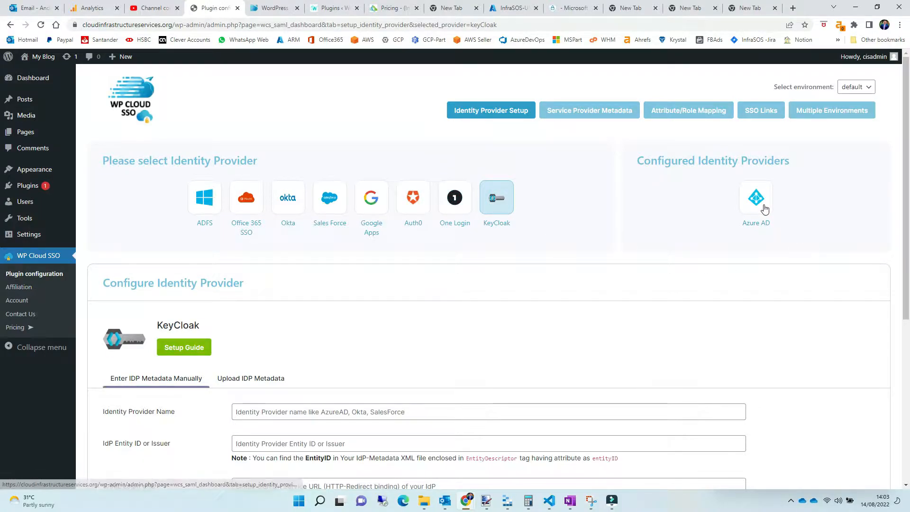
left_click(756, 196)
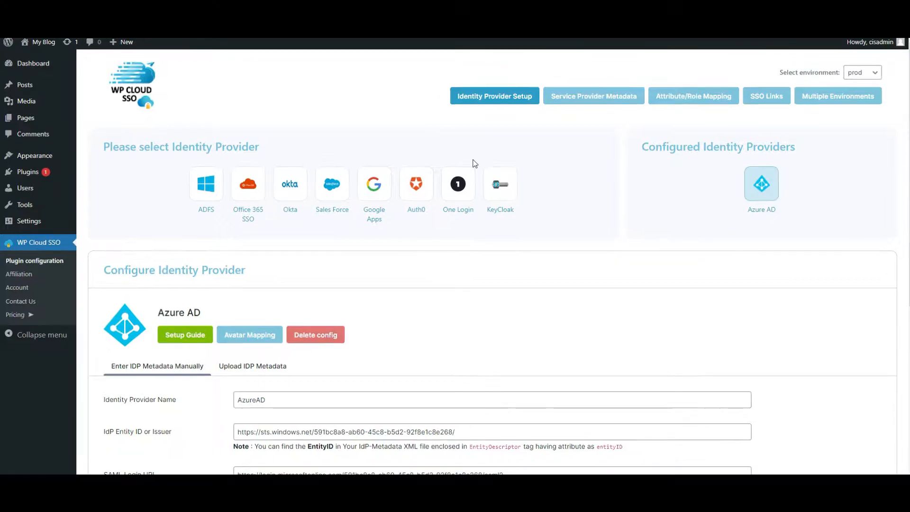
- Review the Azure AD form and switch back to manual IdP metadata entry
scroll("down", 3)
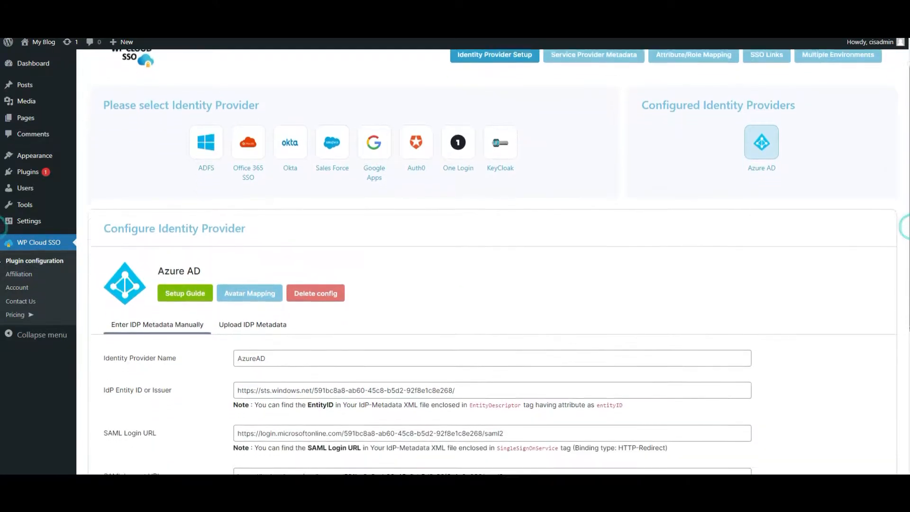
scroll("down", 3)
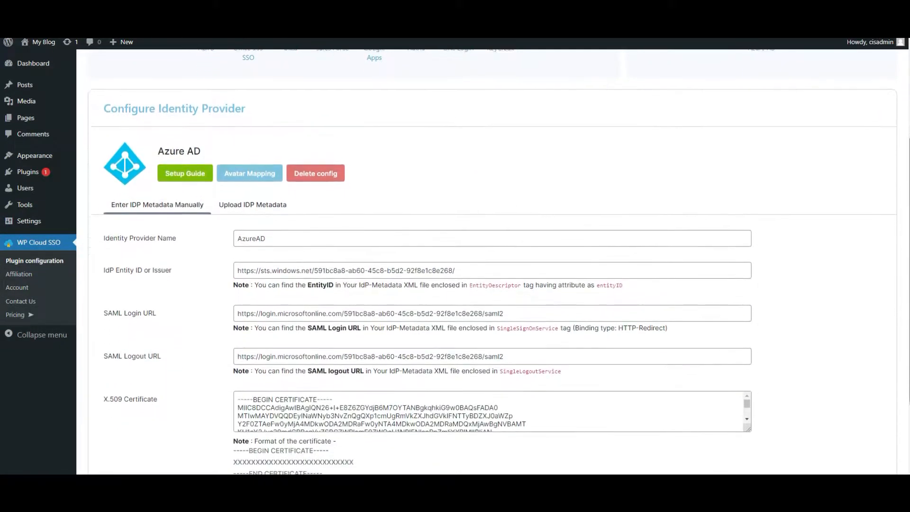
scroll("down", 3)
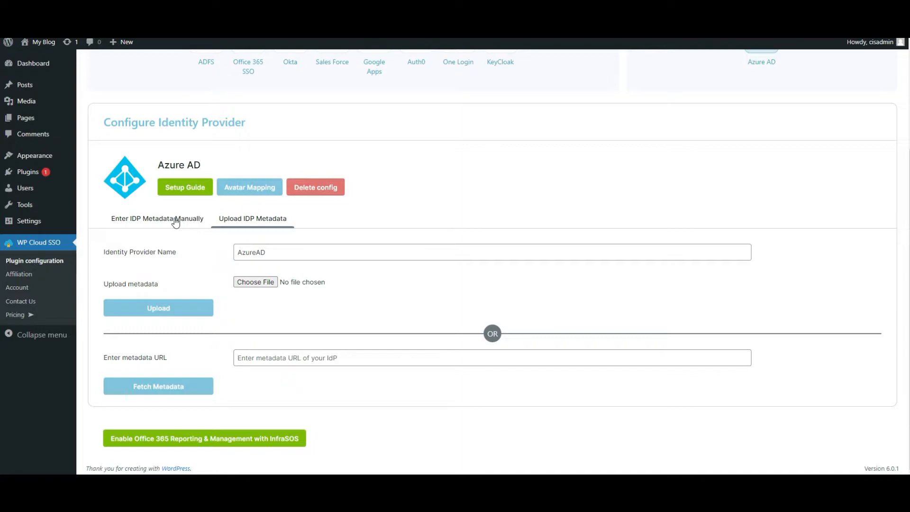
left_click(157, 218)
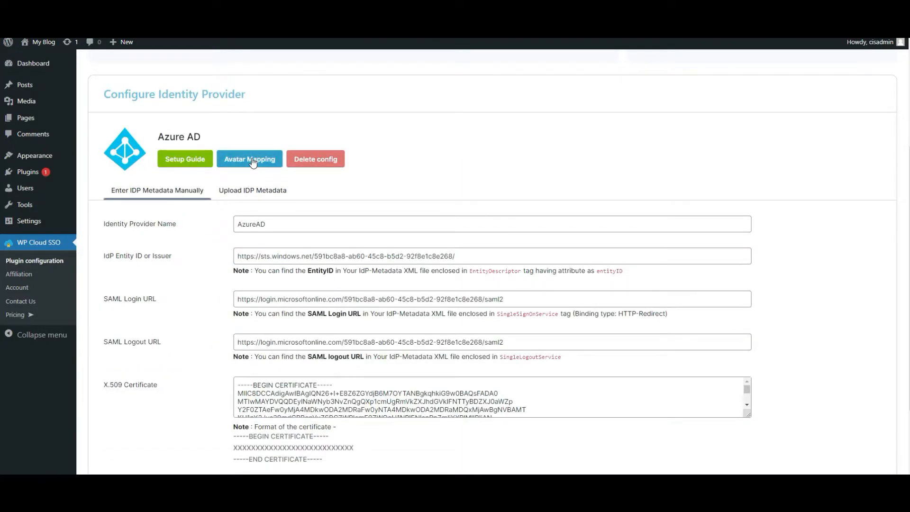
- Cancel Avatar Mapping, view Service Provider Metadata, then bring up Attribute/Role Mapping
left_click(249, 158)
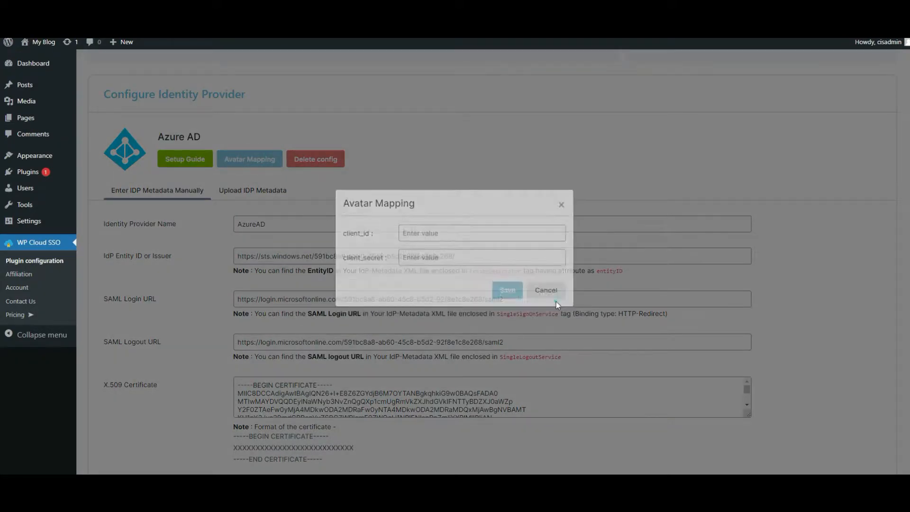
left_click(545, 290)
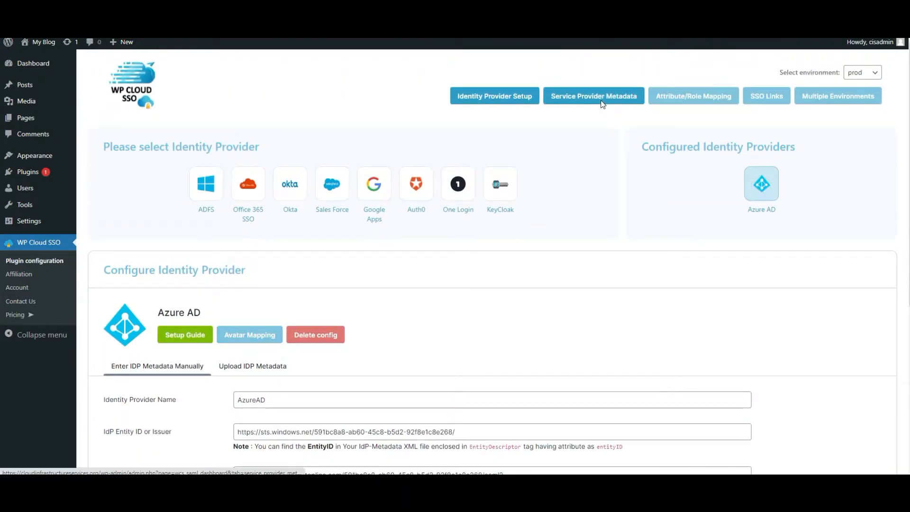
left_click(593, 96)
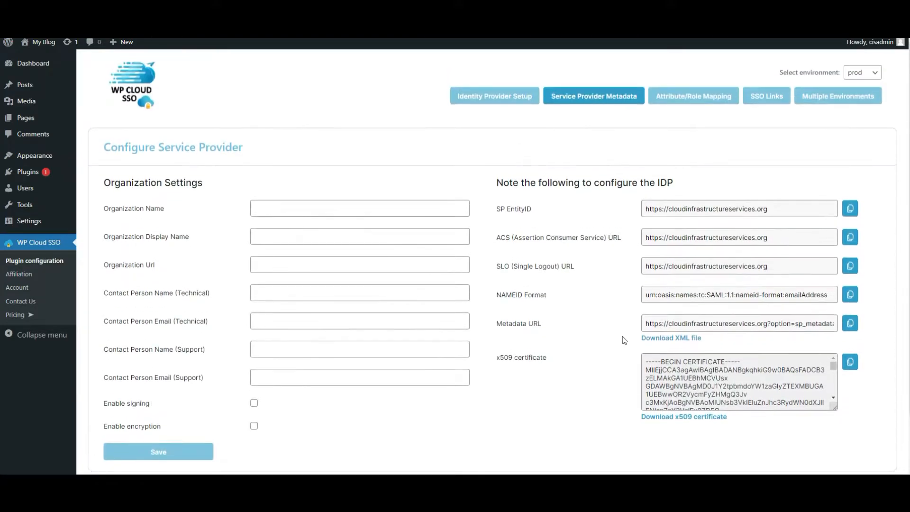
left_click(693, 96)
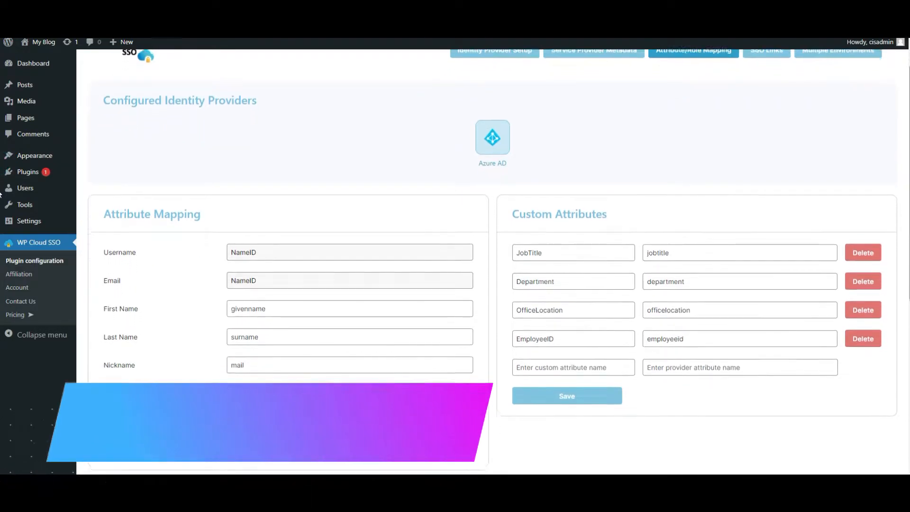
scroll("down", 3)
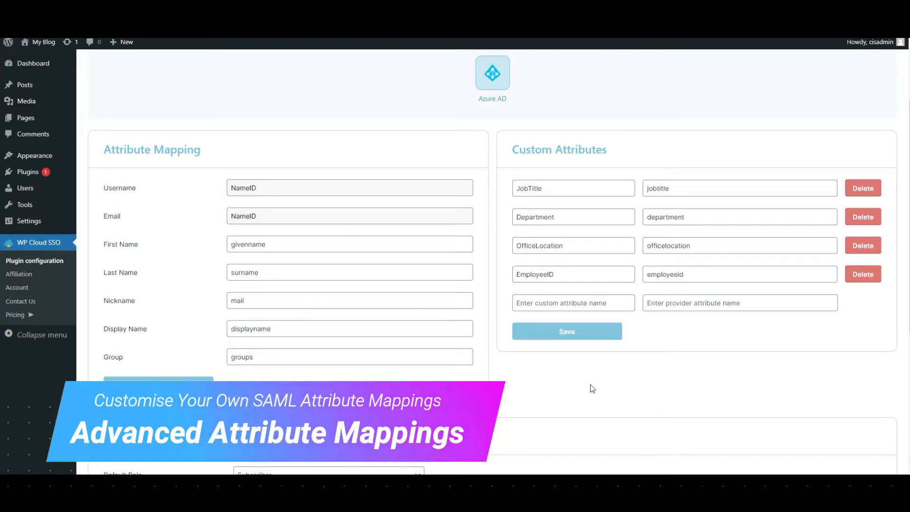
scroll("down", 3)
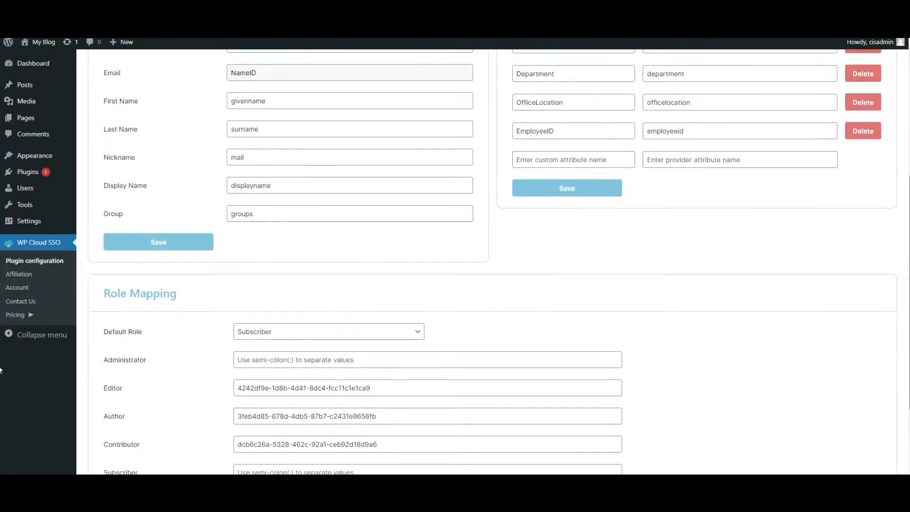
scroll("down", 3)
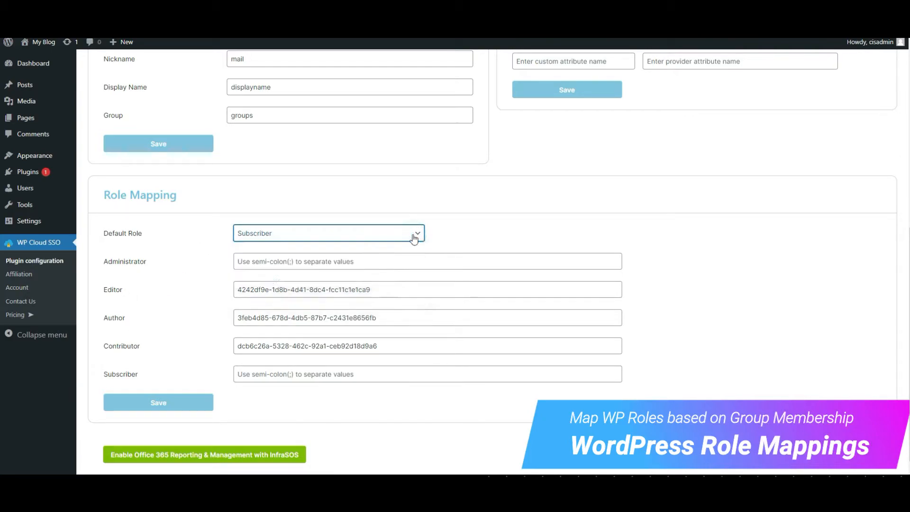
scroll("down", 3)
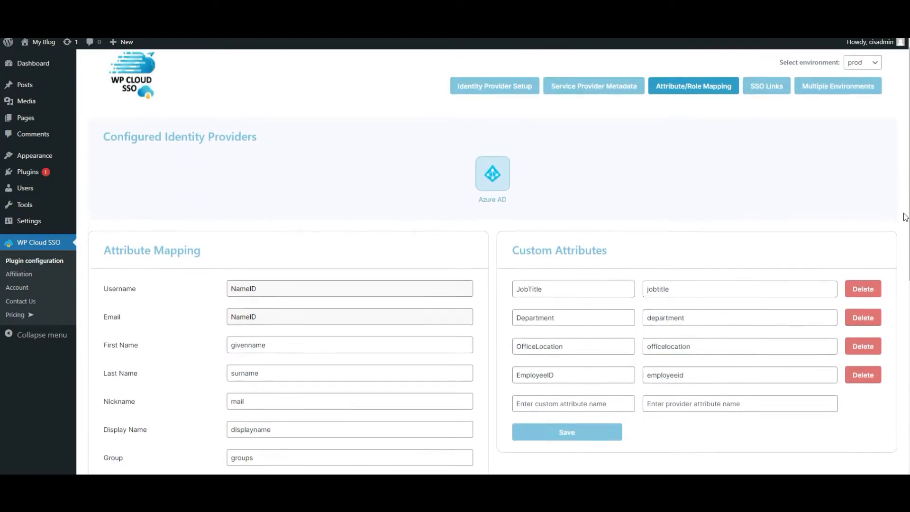
left_click(766, 96)
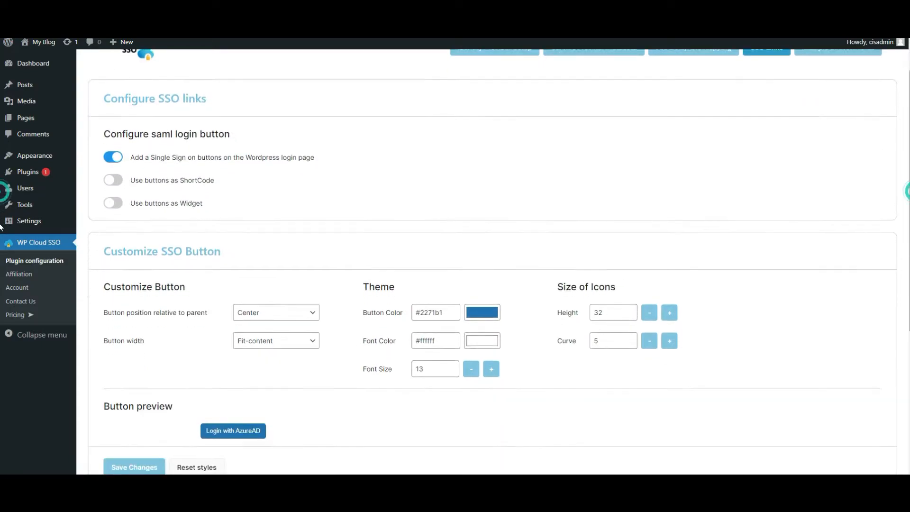
- Enable the button as shortcode and widget, colour it green, and set font size 21
left_click(113, 175)
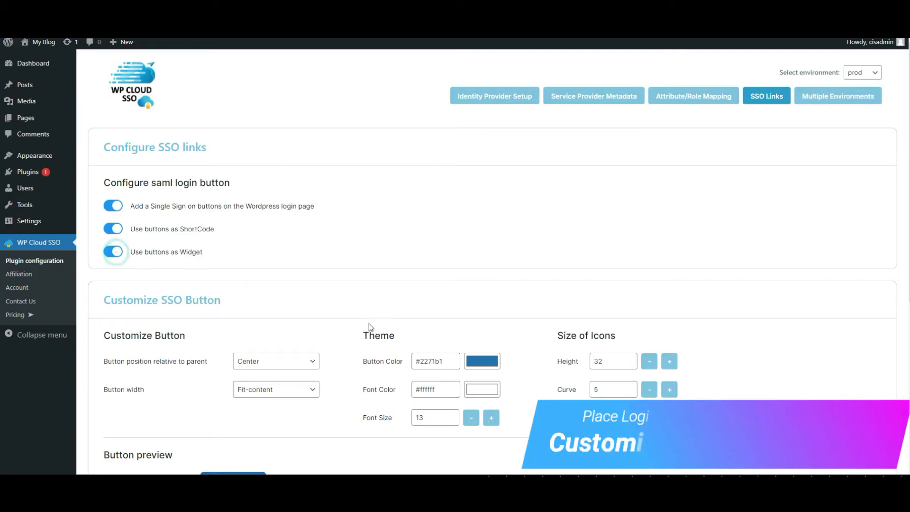
scroll("down", 3)
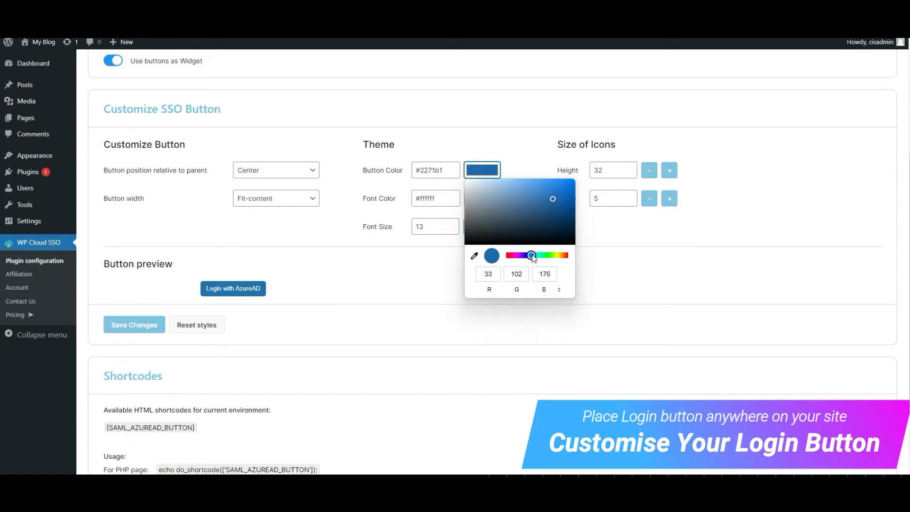
left_click_drag(531, 256, 545, 256)
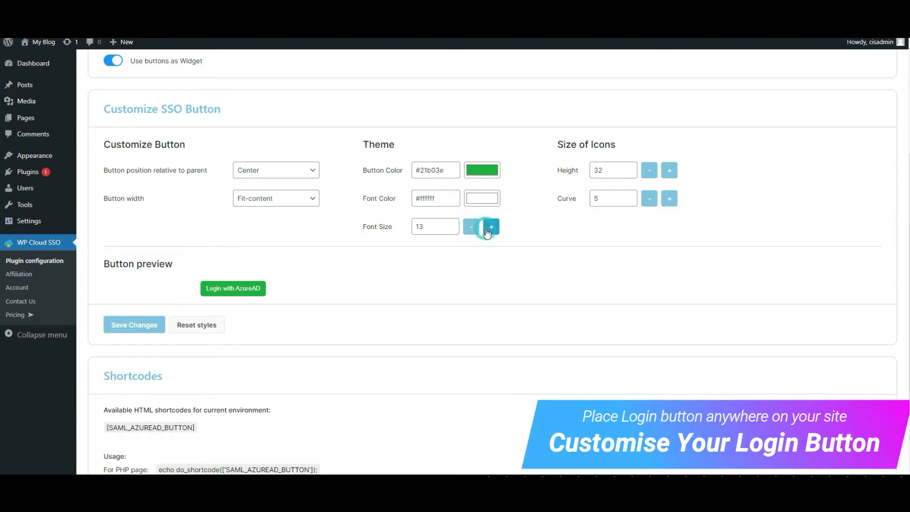
left_click(492, 227)
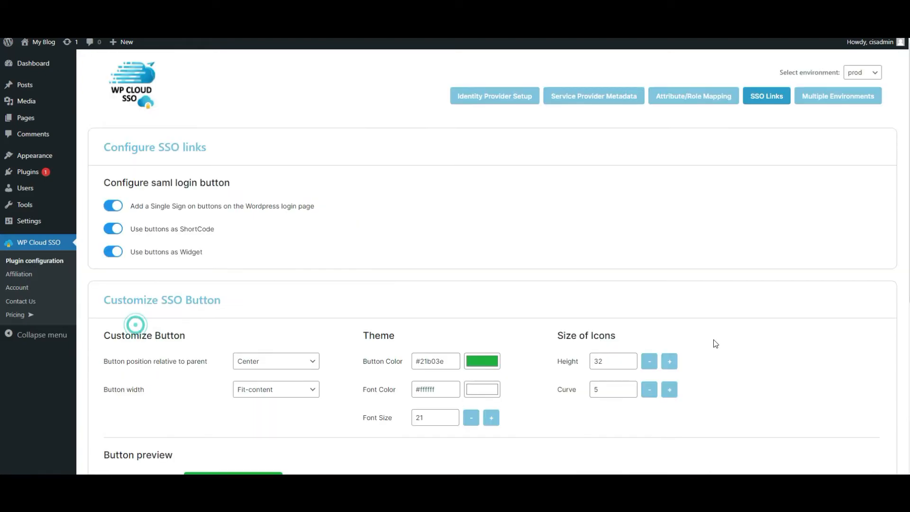
left_click(455, 299)
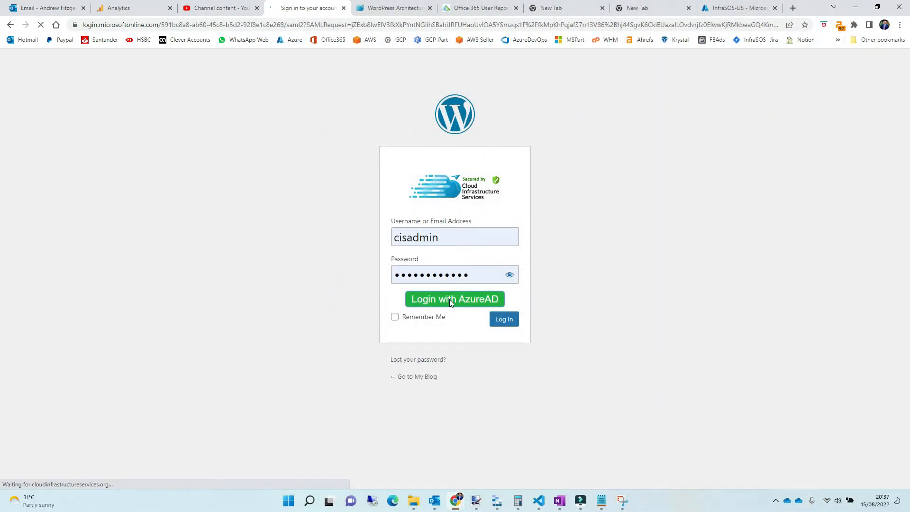
- Log in with AzureAD using the existing Microsoft account, password, and stay signed in
left_click(455, 299)
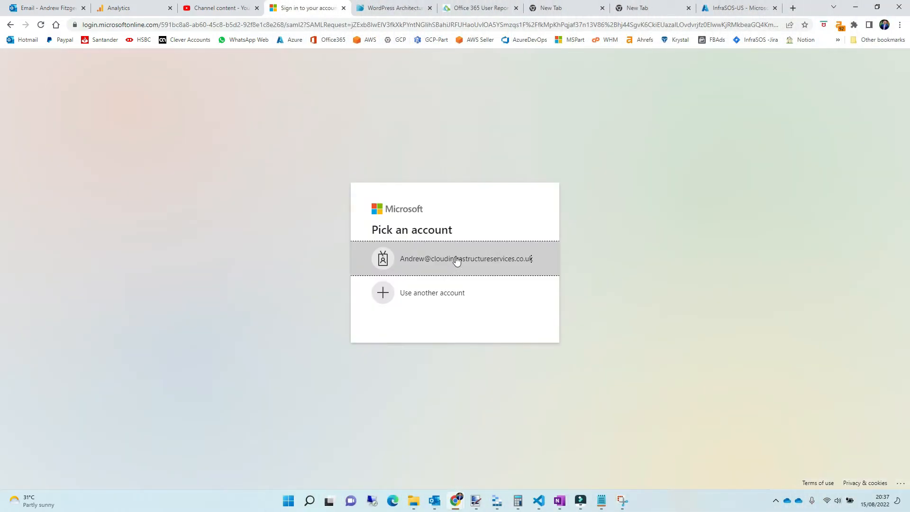
left_click(466, 259)
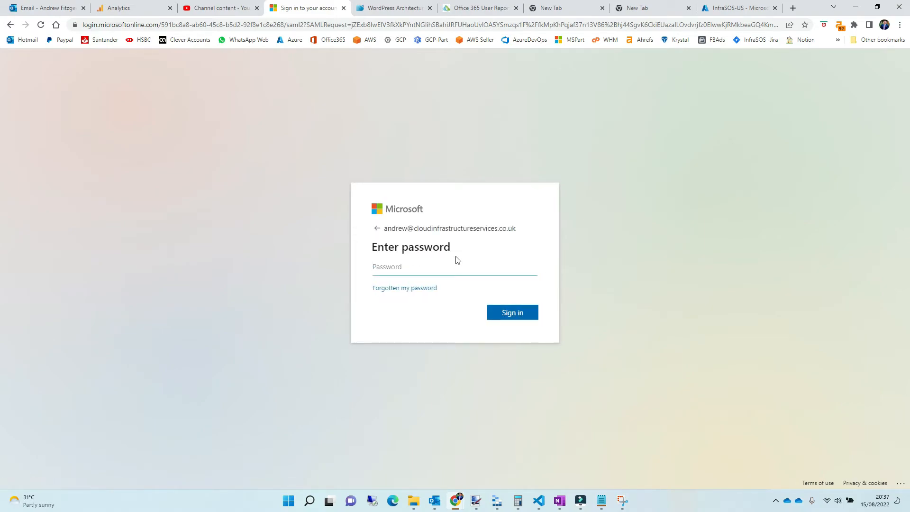
left_click(512, 312)
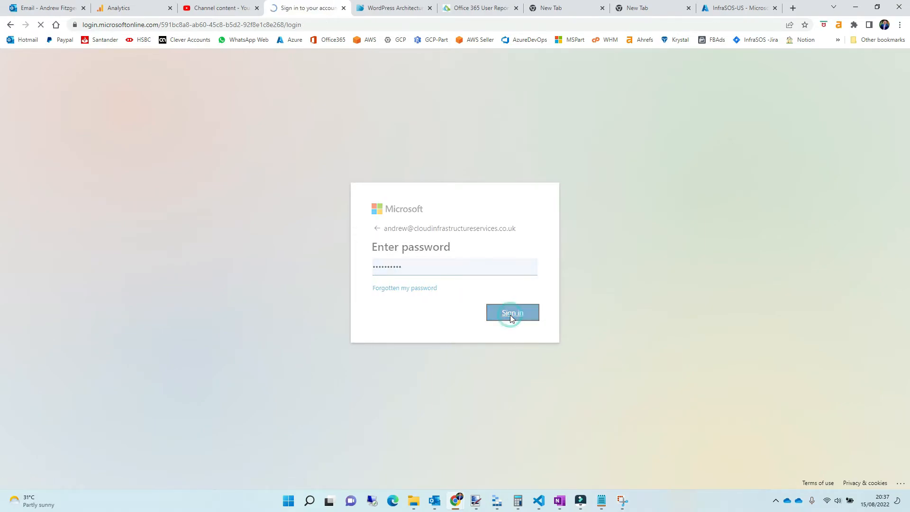
left_click(512, 312)
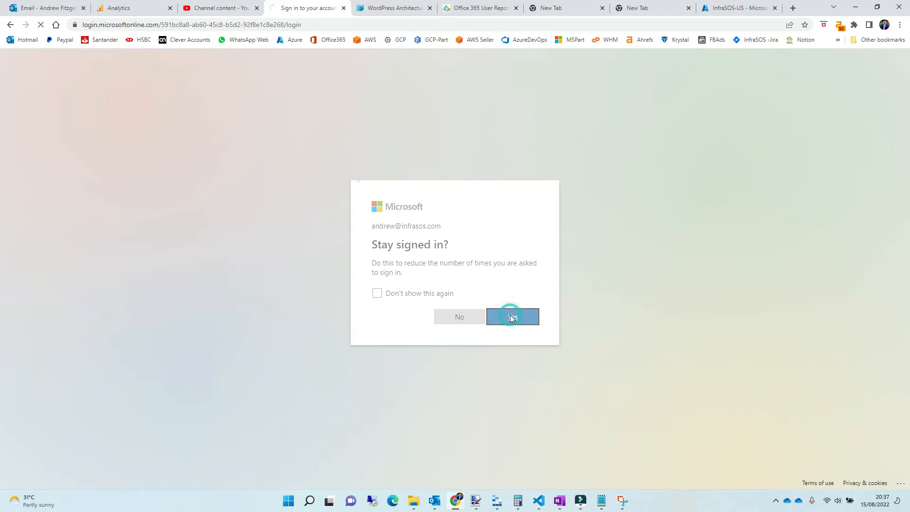
left_click(513, 316)
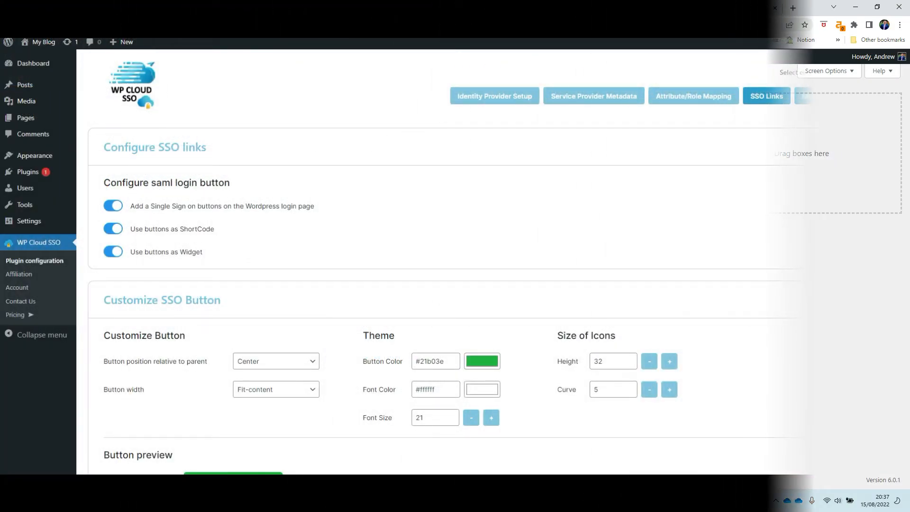
- Inspect the prod, test and staging environments, keeping 'replace all IDP configs' as merge method
left_click(838, 96)
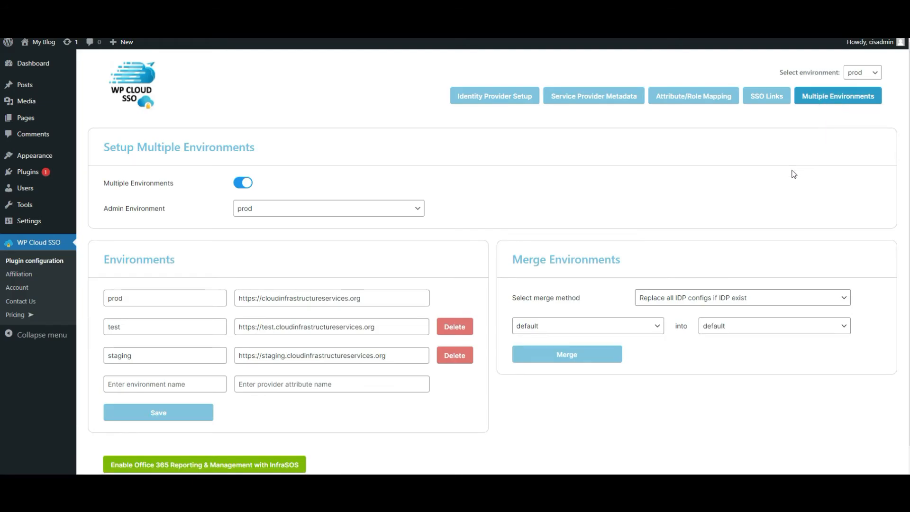
scroll("down", 3)
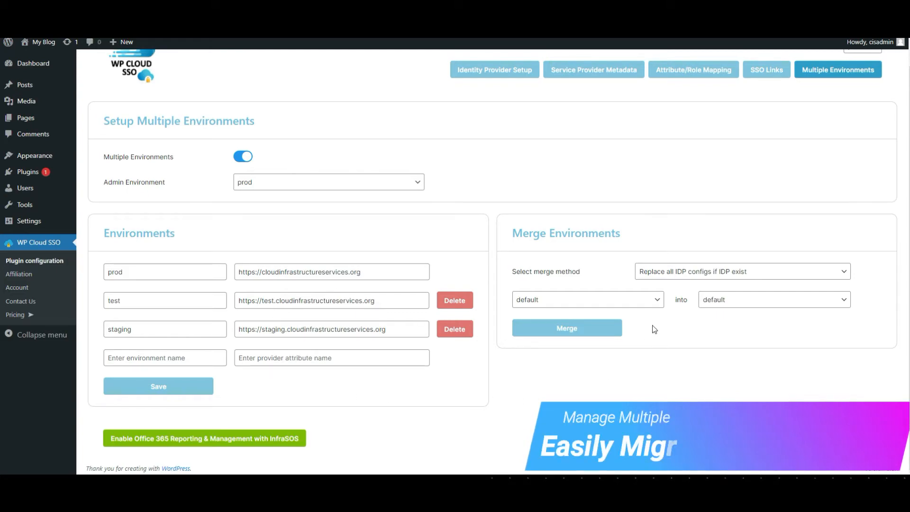
left_click(742, 271)
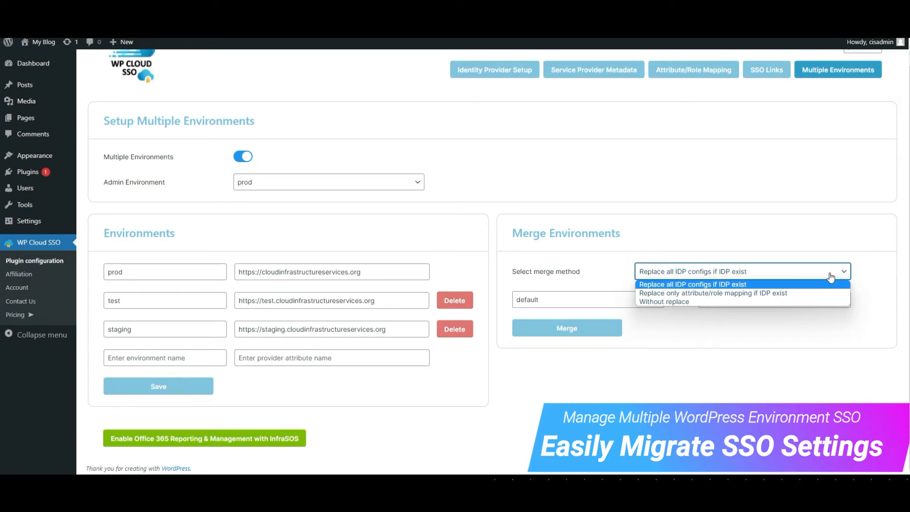
left_click(693, 285)
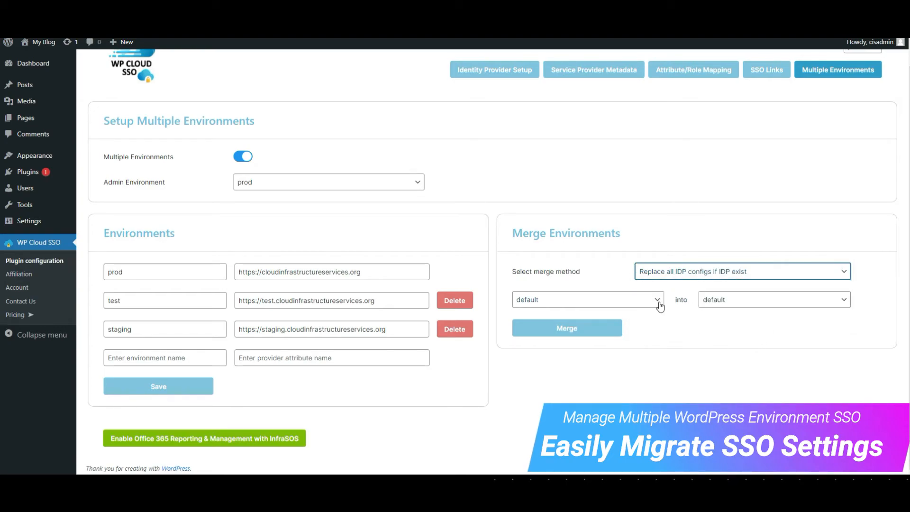
left_click(774, 300)
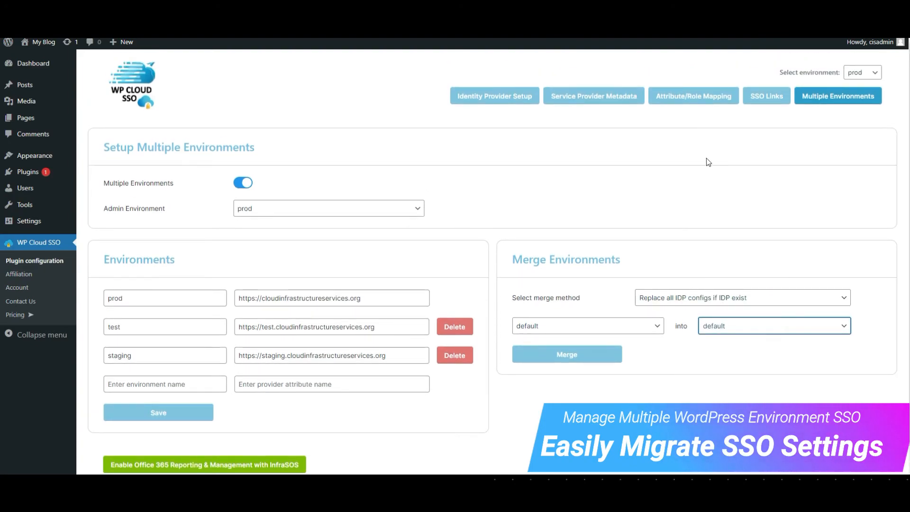
left_click(495, 96)
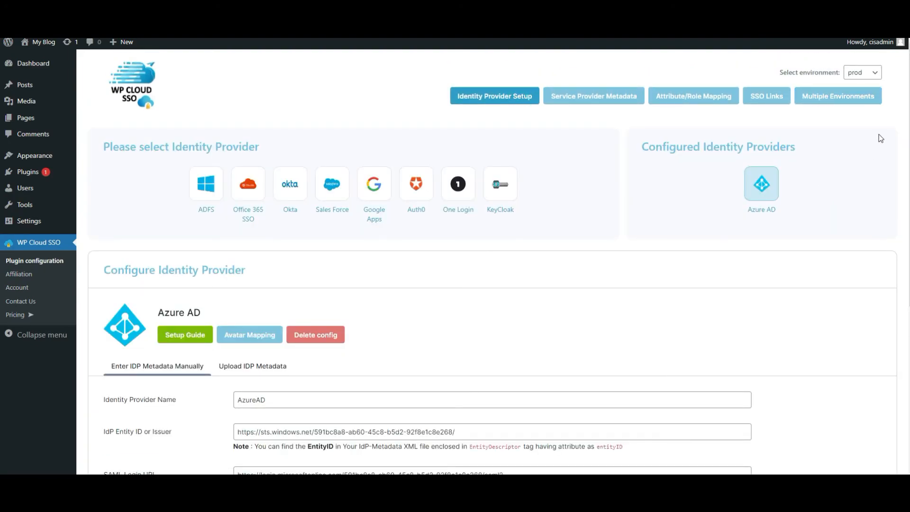
- Select the test environment and scroll through its Okta entity ID and login URL
left_click(862, 72)
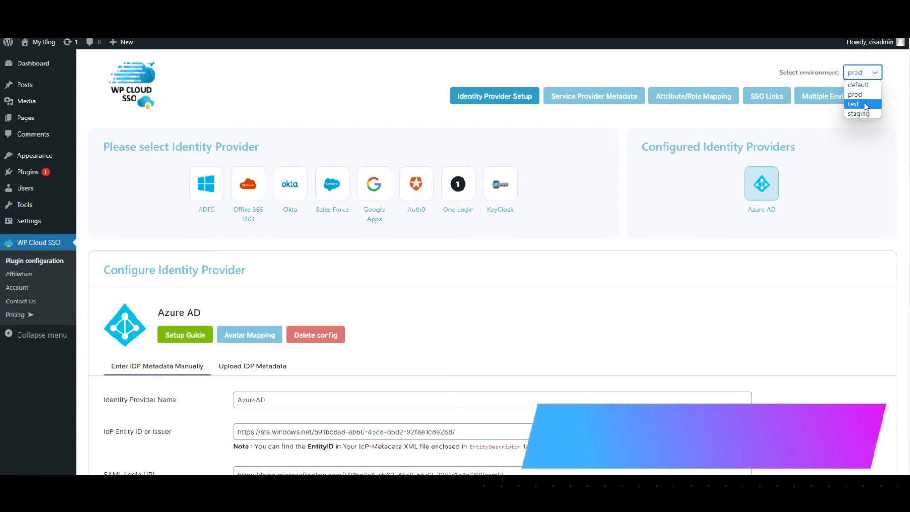
left_click(854, 104)
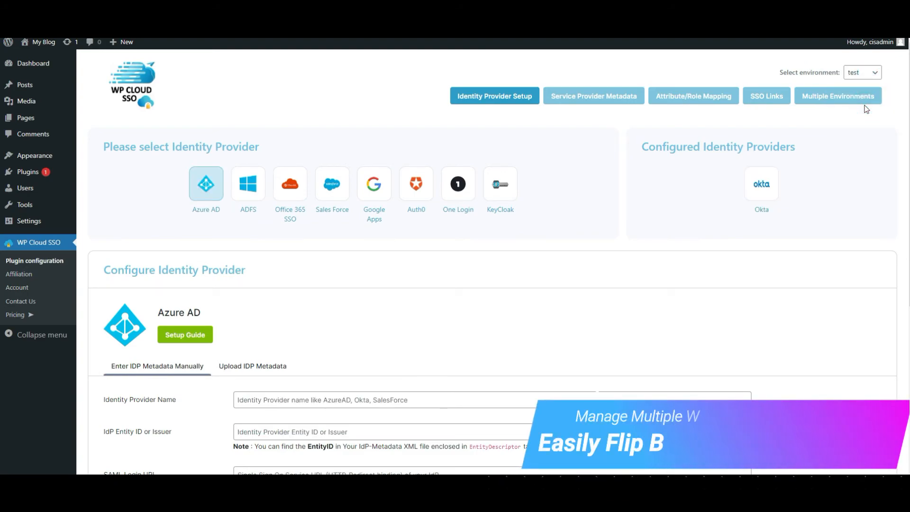
scroll("down", 3)
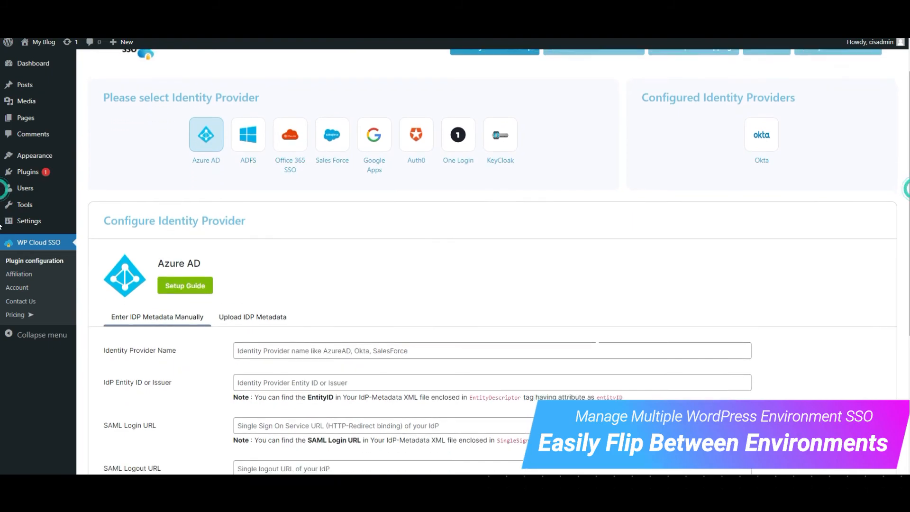
scroll("down", 3)
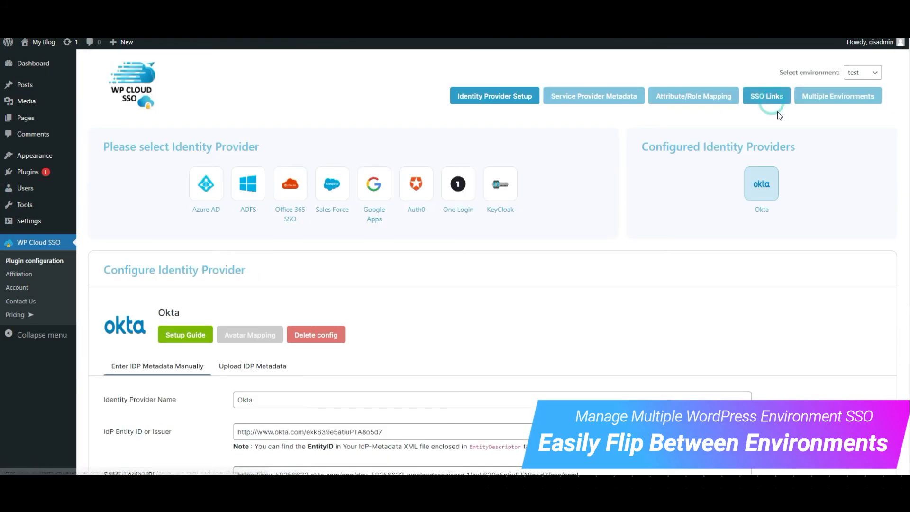
scroll("down", 3)
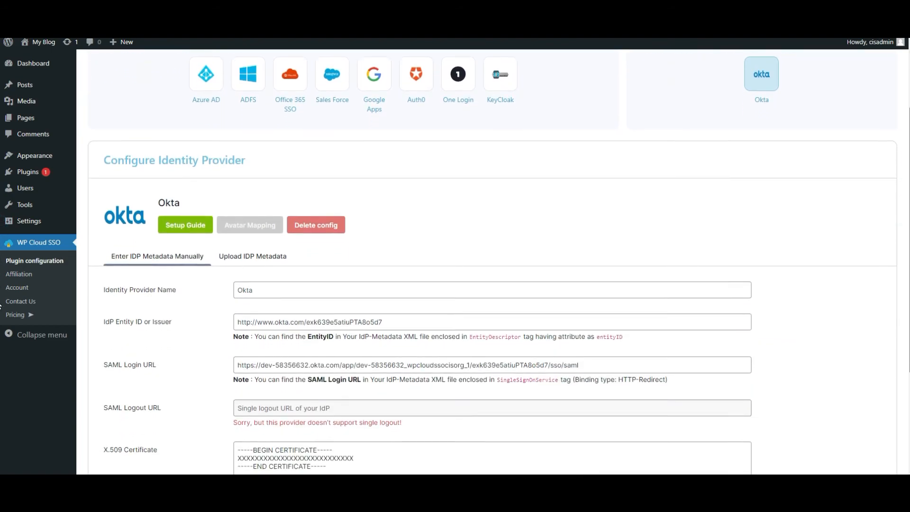